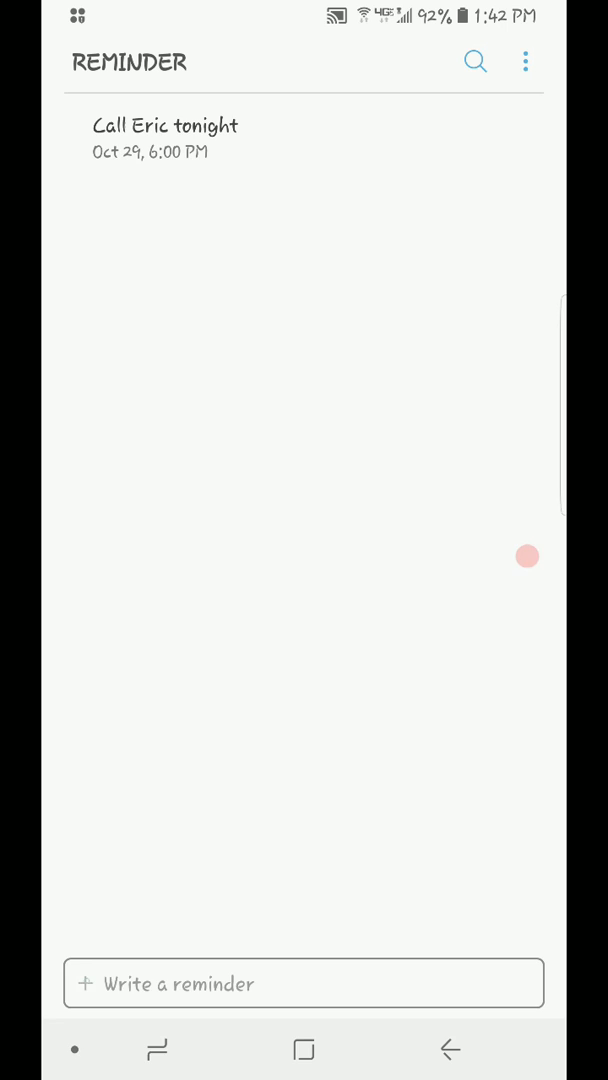
Open a blank new reminder from the 'Write a reminder' bar.
click(304, 983)
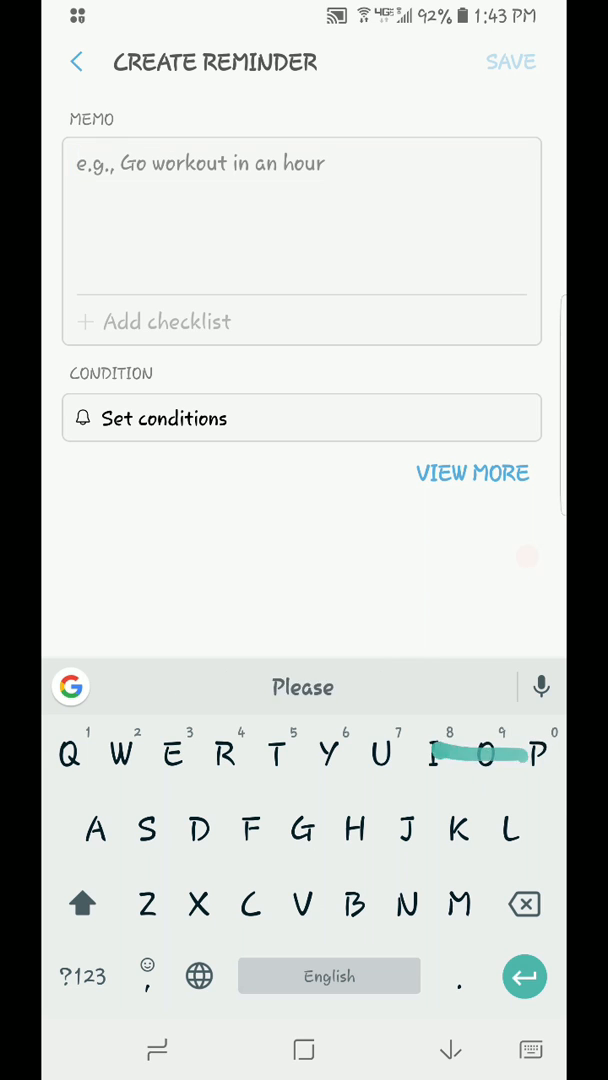
Enter the memo 'Pick up the Moonshine next time you're in Mountain Home'.
text(Pick up the)
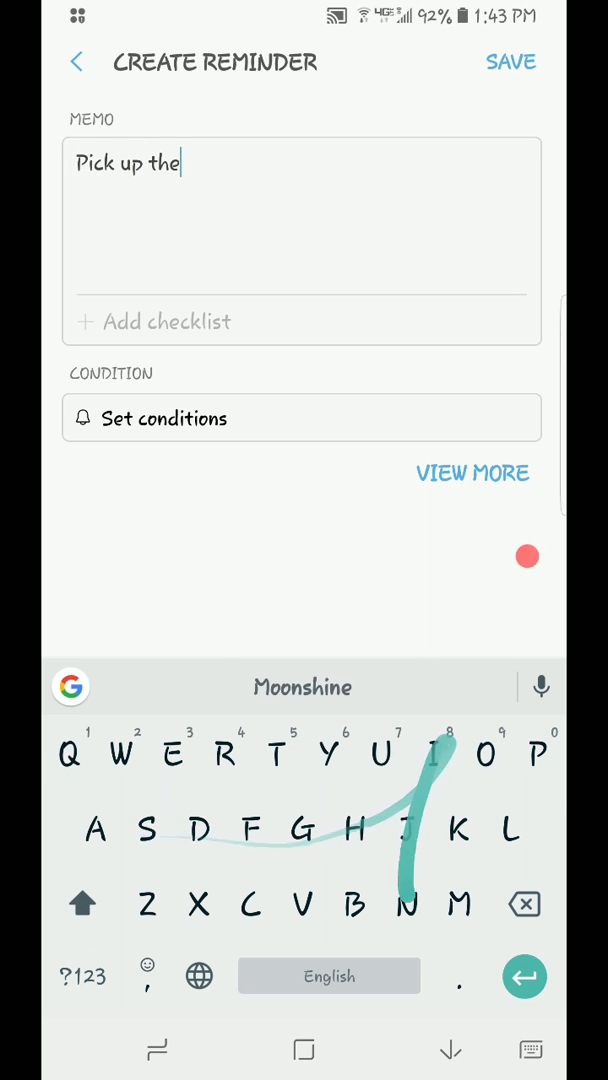
text(Moonshine next time you're in Mountain Home)
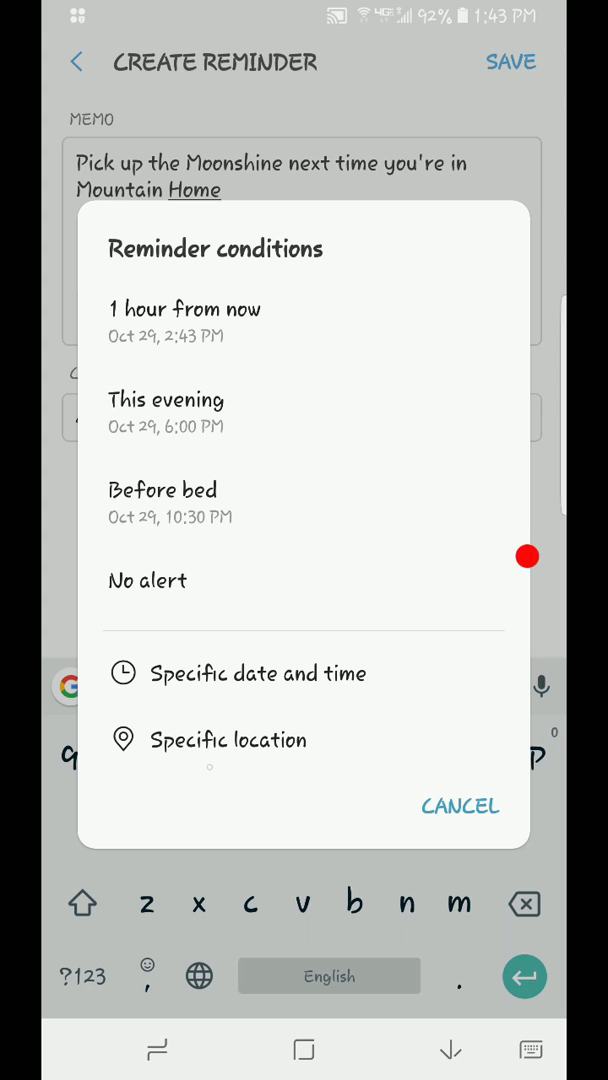
Search places for 'Mountain Home Arkansas', browse results, then back out to the form.
click(229, 740)
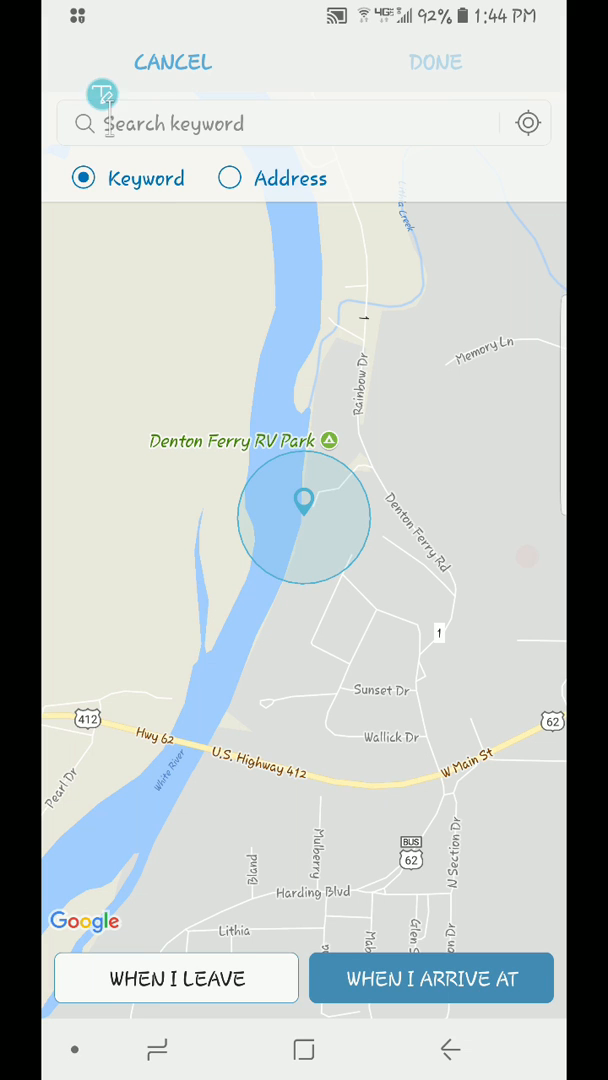
click(300, 123)
text(Mountain Home Arkansas)
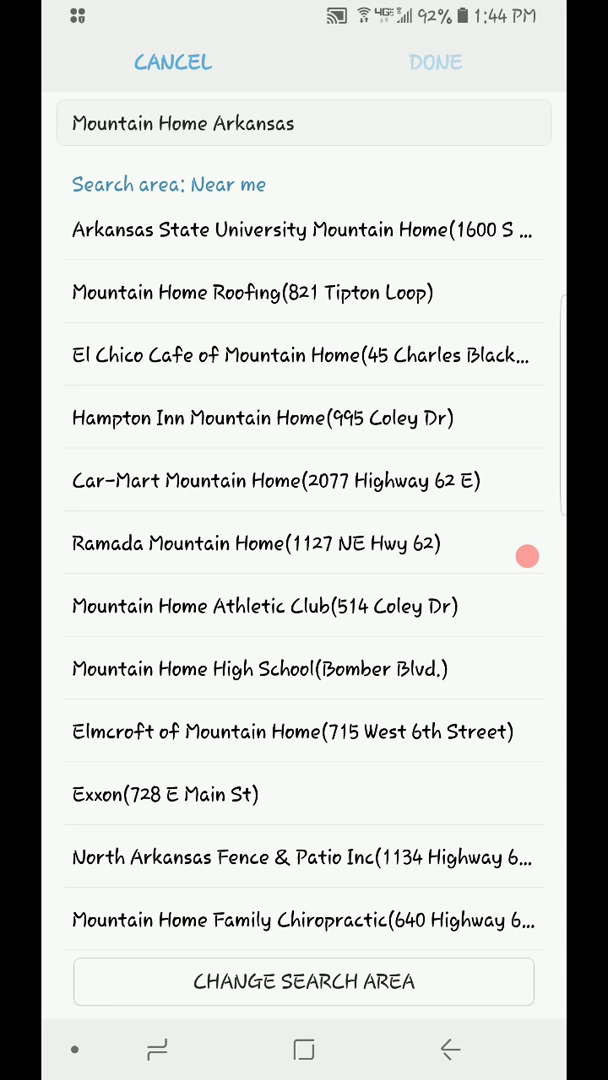
scroll(down, 3)
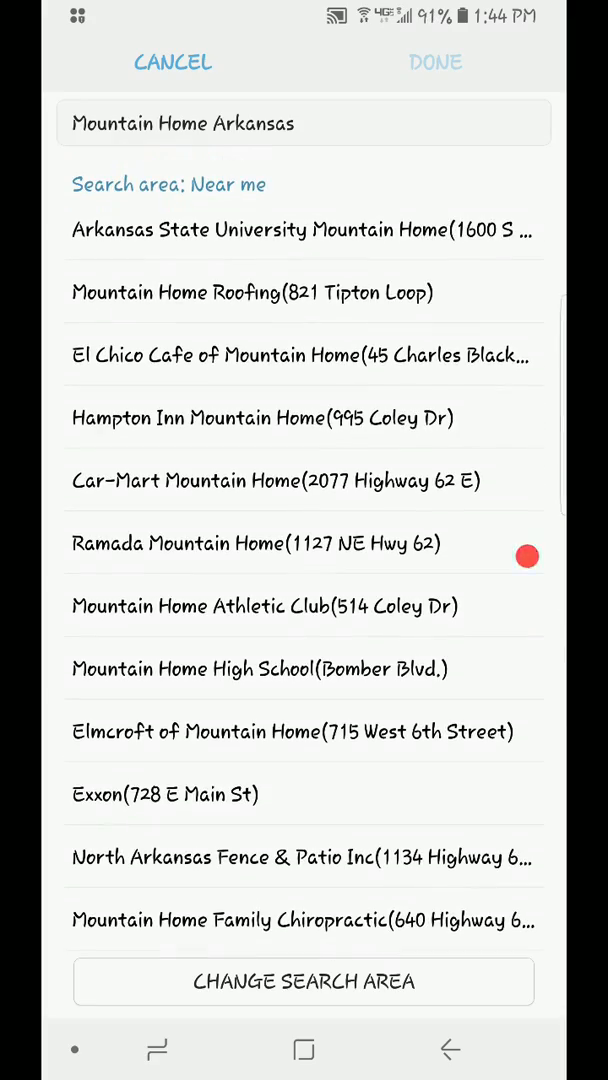
scroll(down, 3)
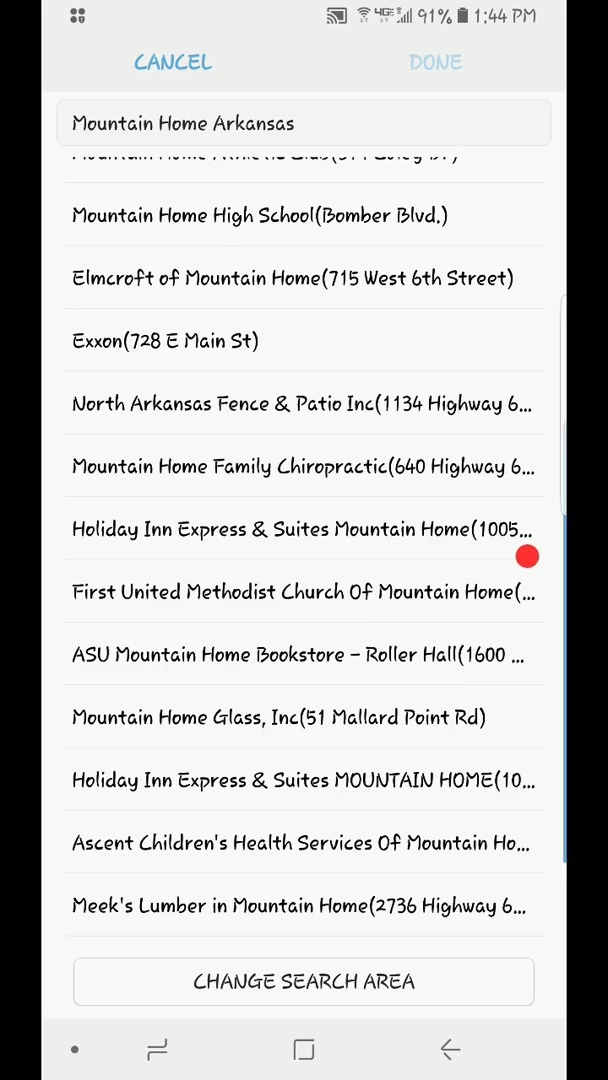
scroll(up, 3)
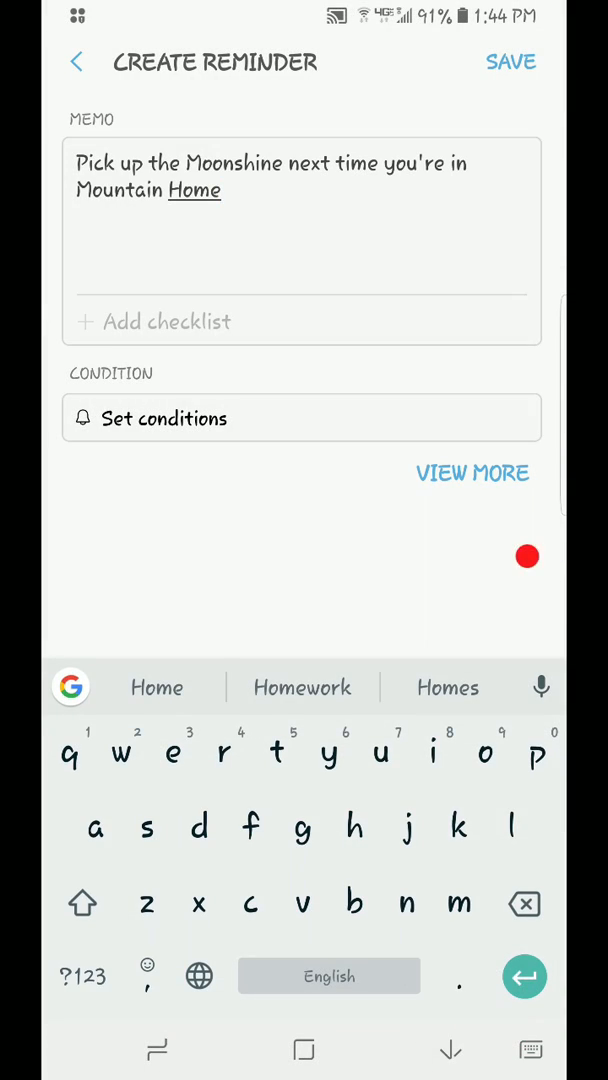
Set the location condition to 'When I arrive at Mountain Home, AR, USA'.
click(300, 418)
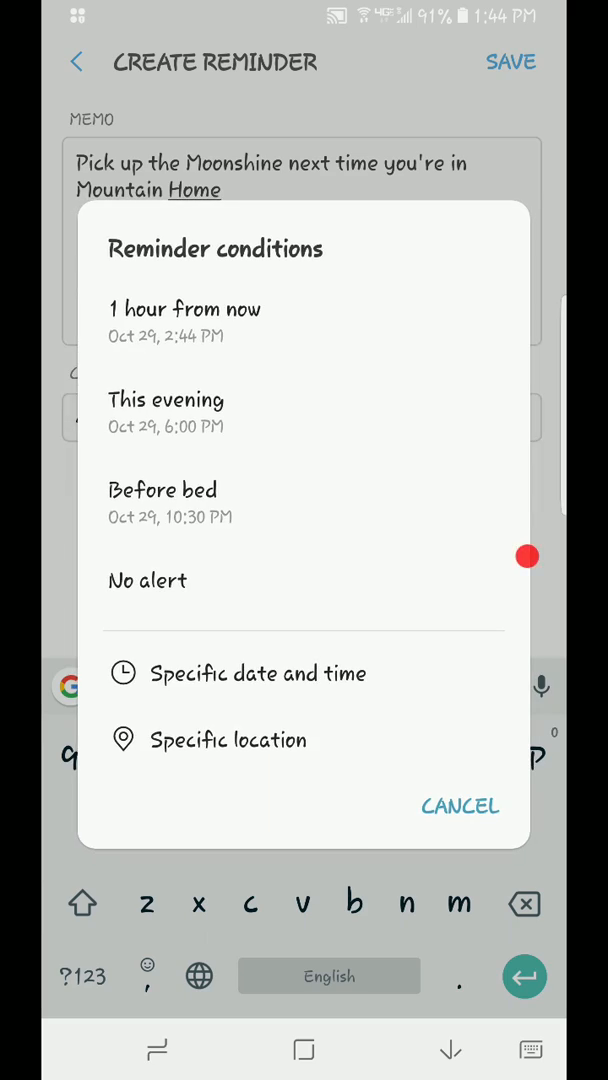
click(229, 740)
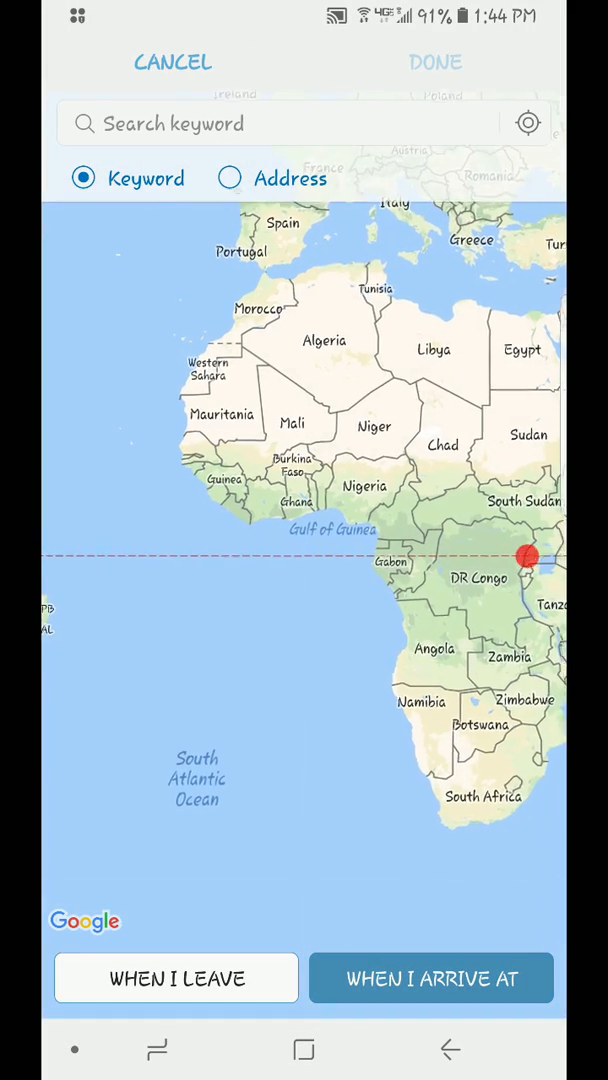
click(229, 177)
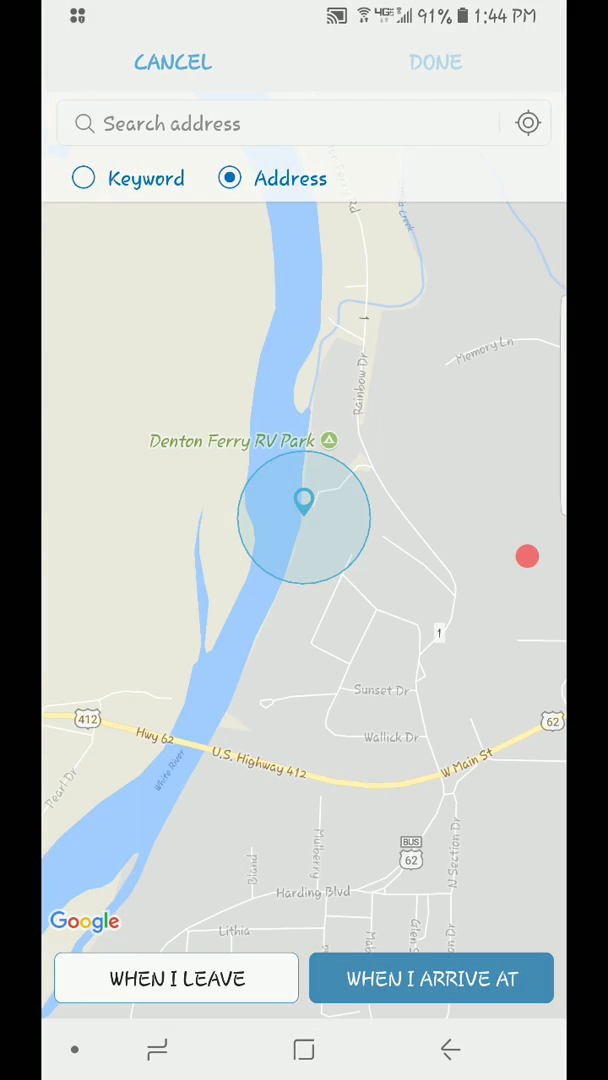
click(300, 123)
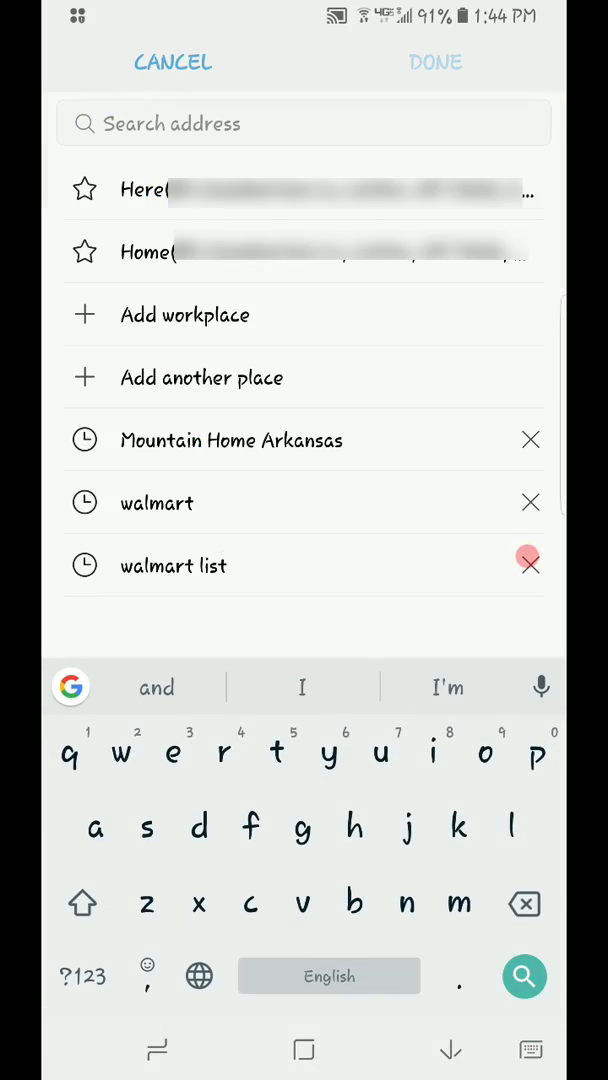
click(231, 440)
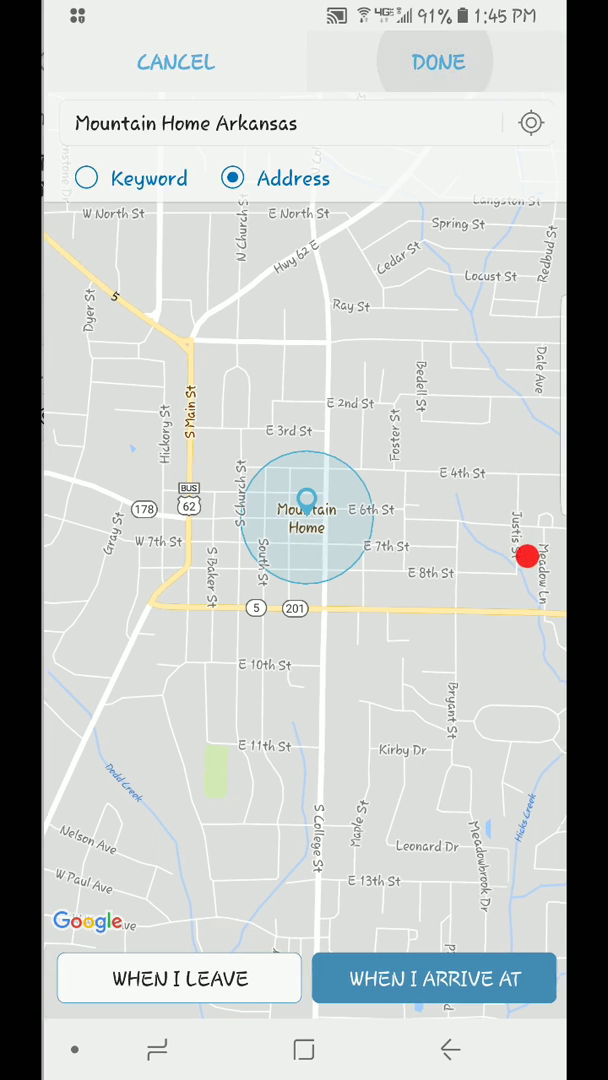
click(437, 62)
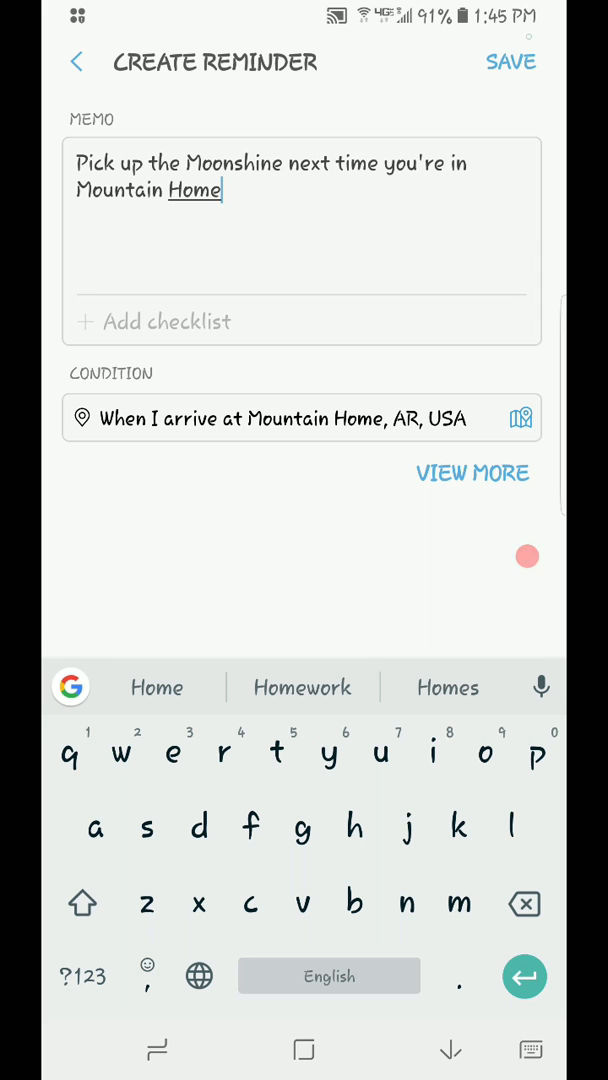
Save the Mountain Home arrival reminder.
click(511, 61)
text(Check the)
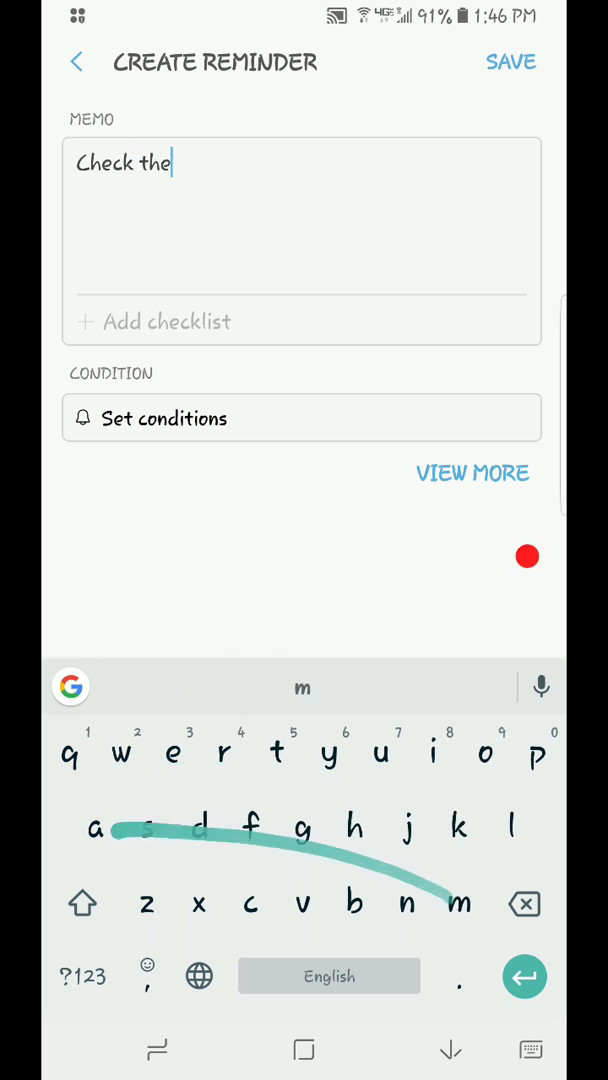
Complete the memo 'Check the mailbox' and set it to trigger when leaving Home.
text(mailbox)
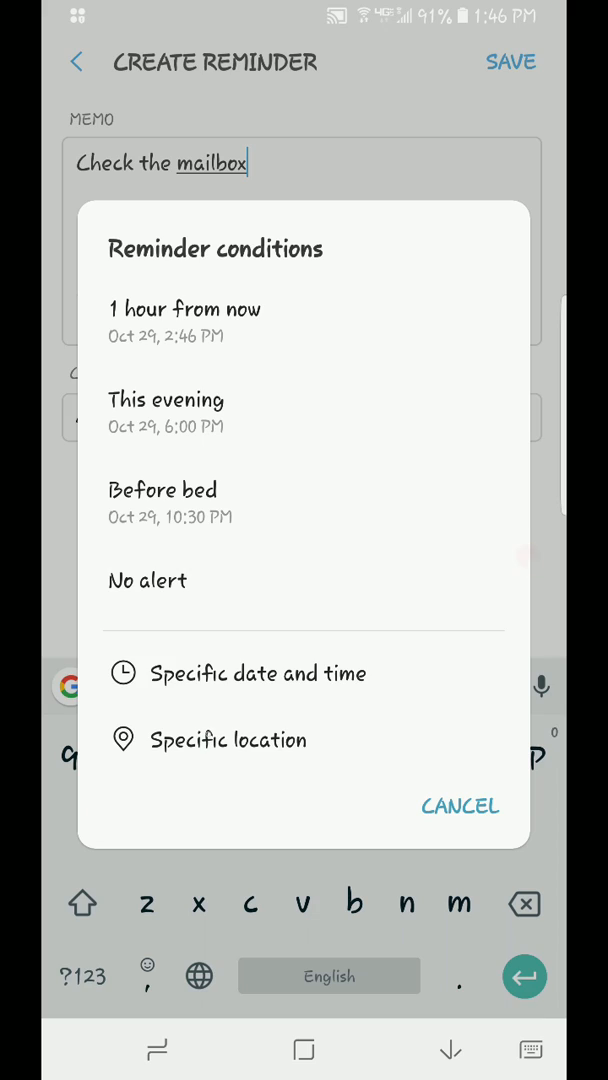
click(228, 739)
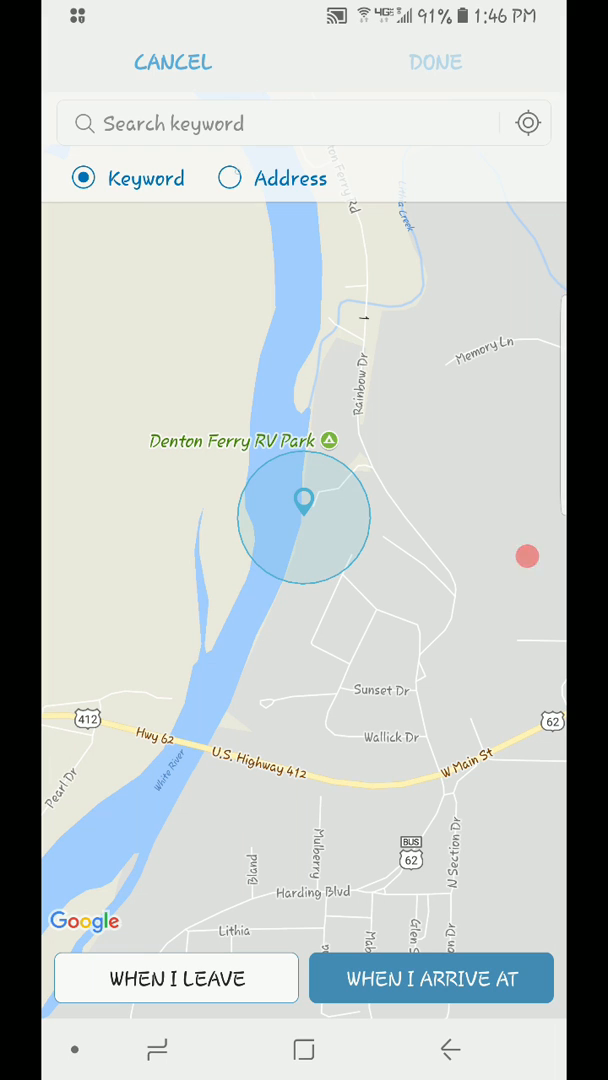
click(229, 177)
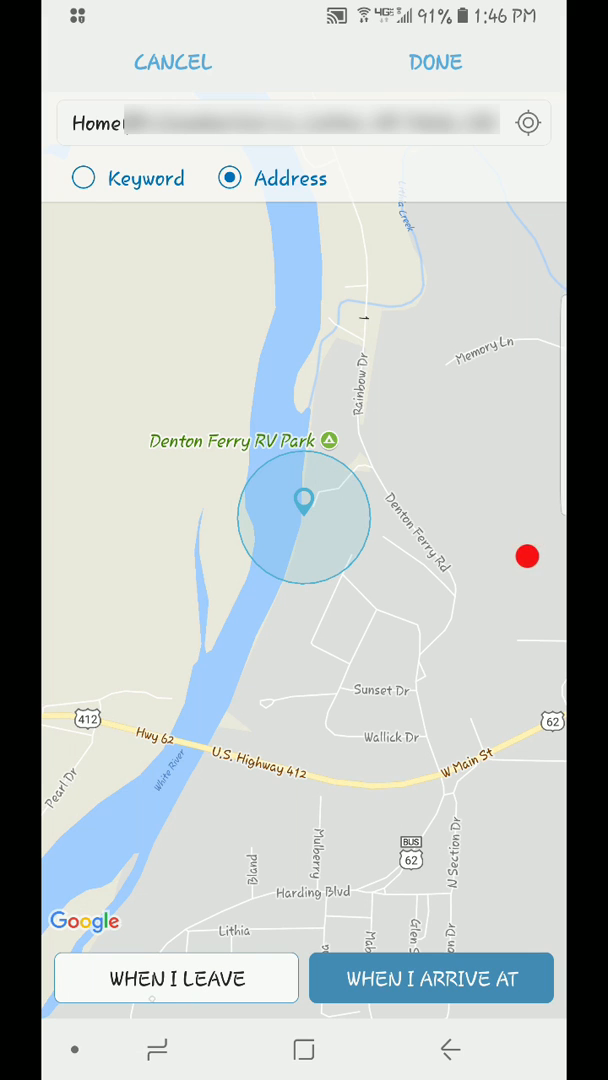
click(176, 977)
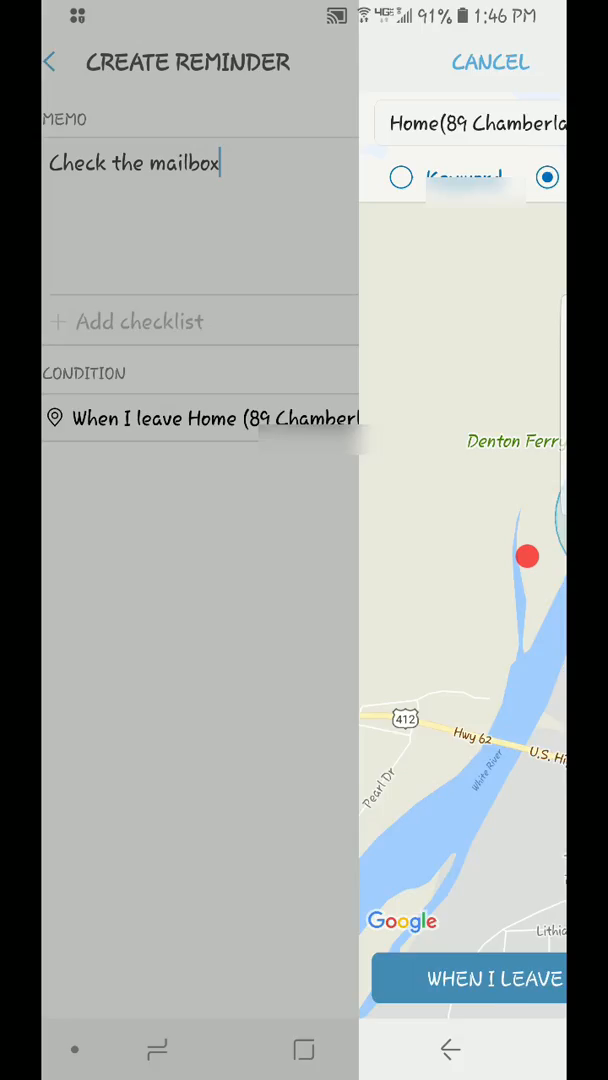
click(490, 62)
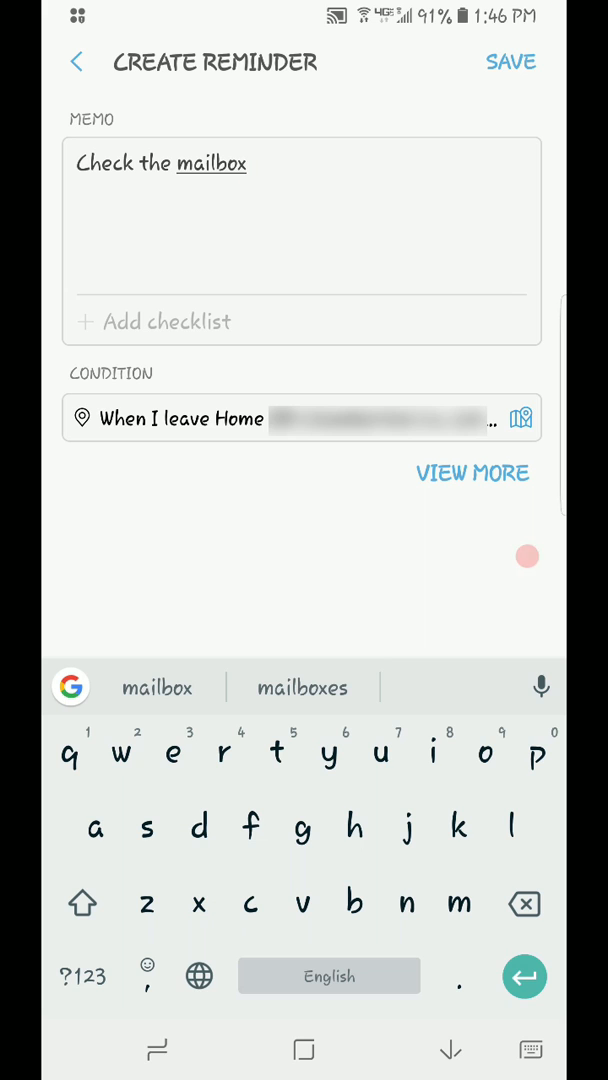
Save the 'Check the mailbox' reminder to the list.
click(511, 61)
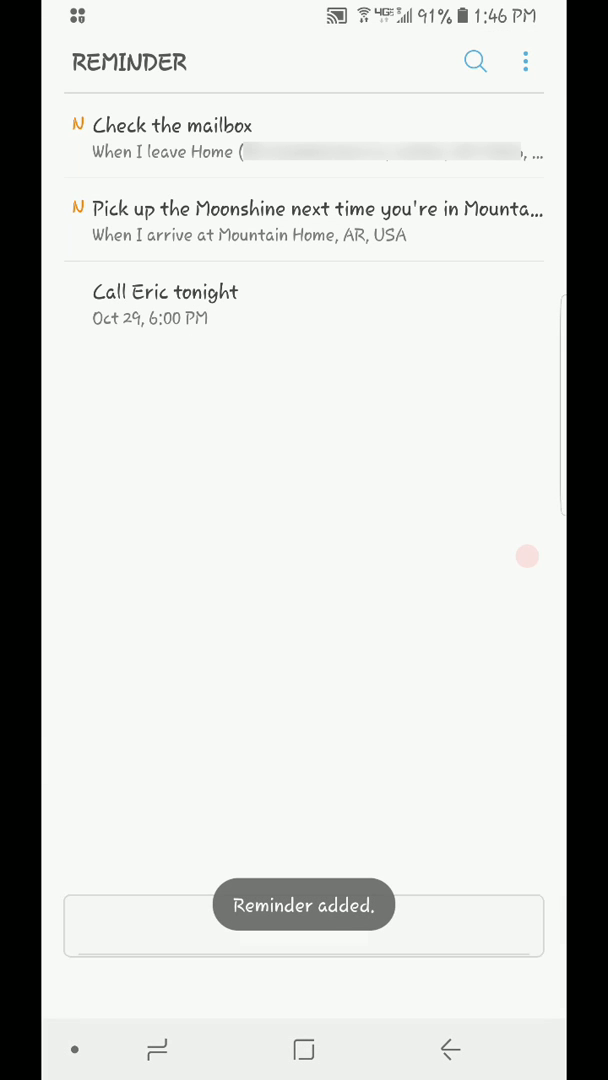